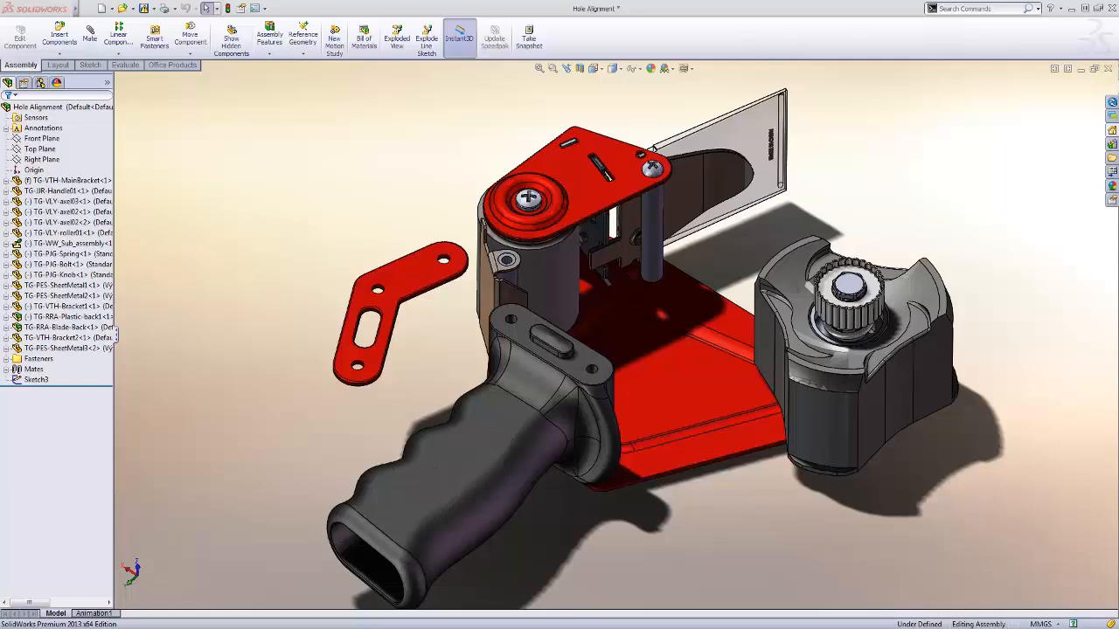
mouse_move(248, 329)
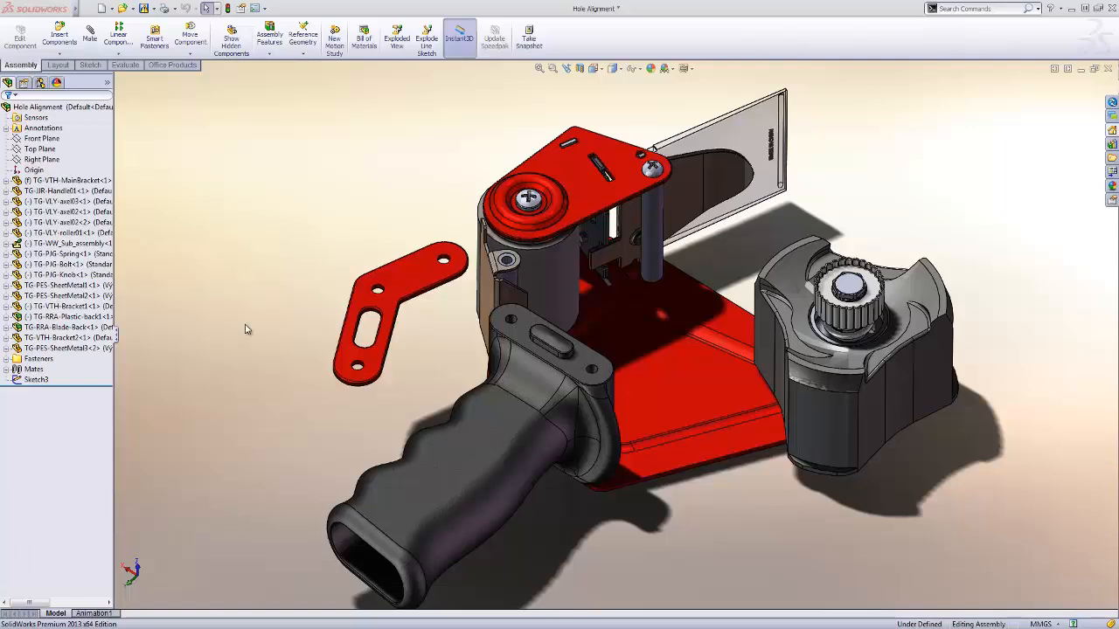
mouse_move(243, 314)
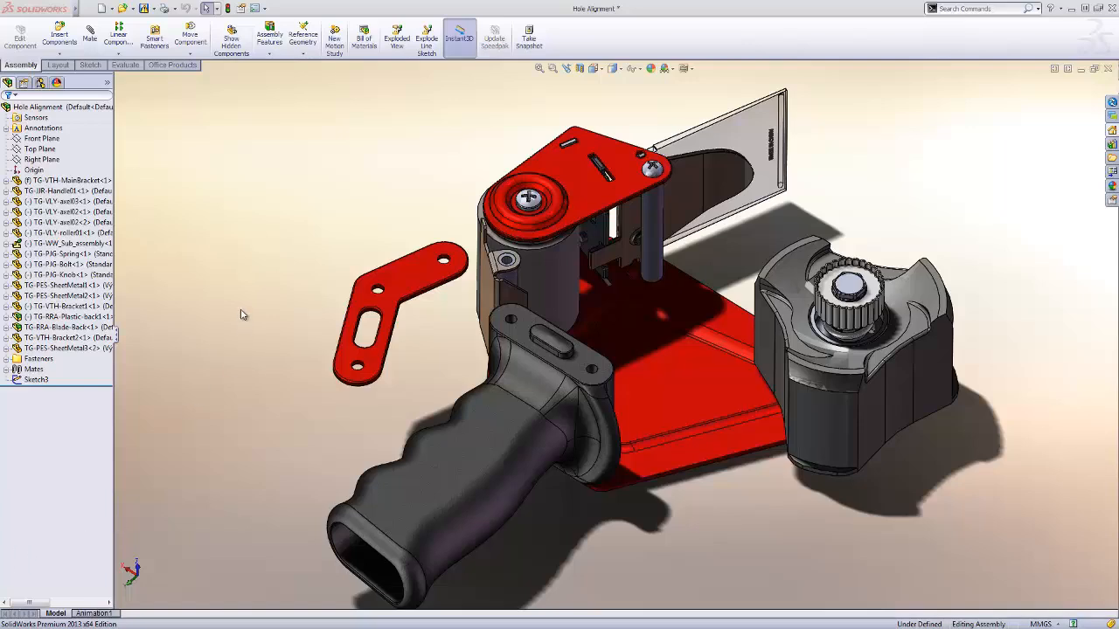
mouse_move(325, 244)
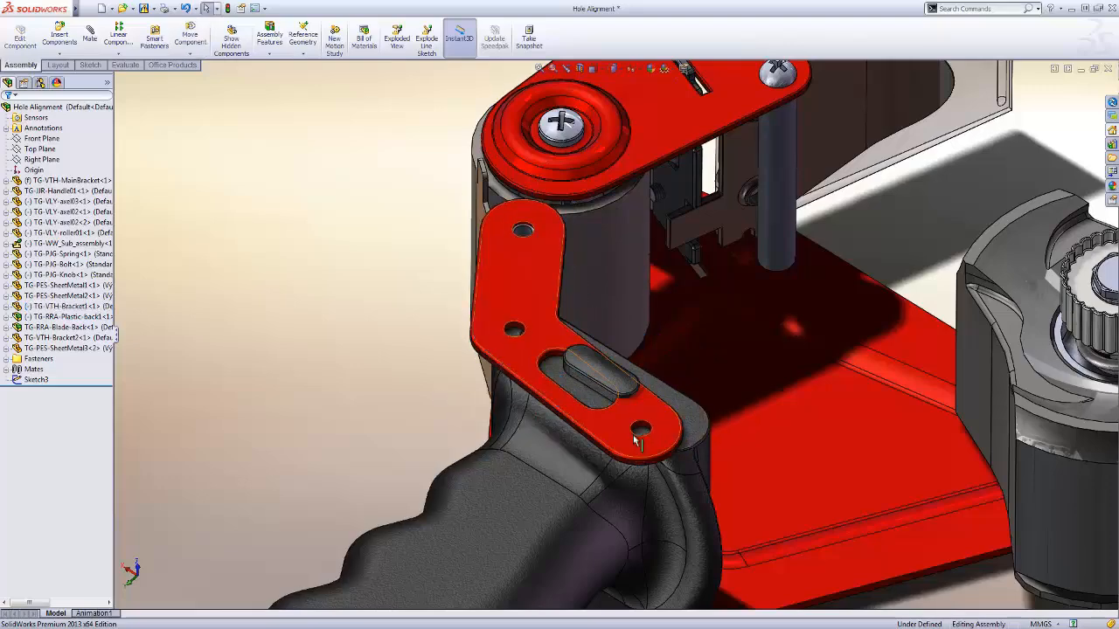
- Zoom in on the red bracket above the handle so its holes and slot are visible
left_click(638, 428)
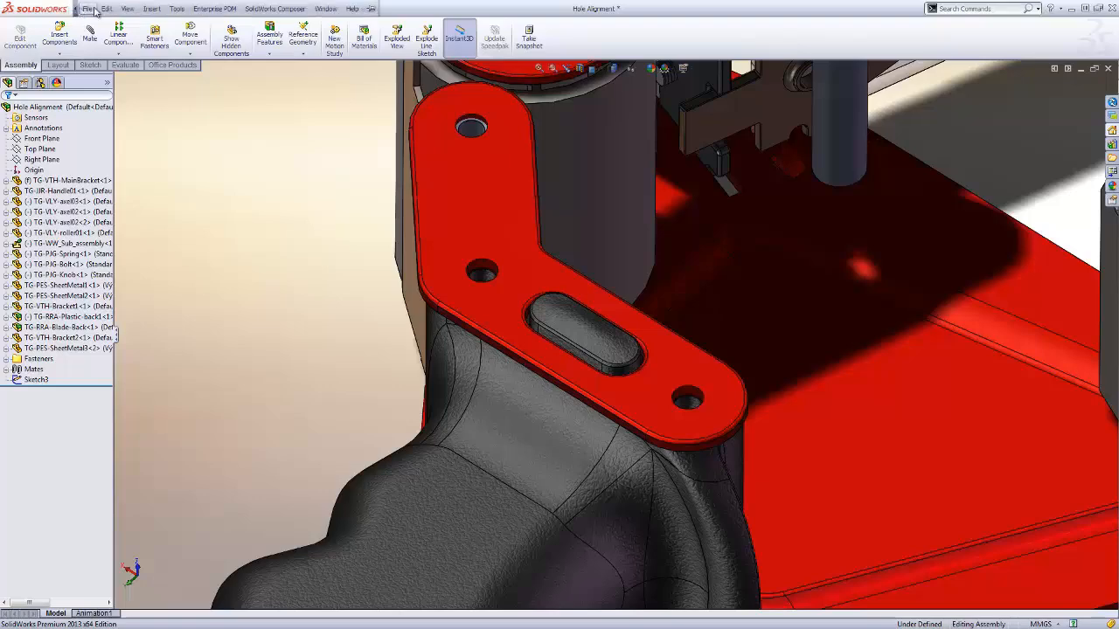
left_click(177, 9)
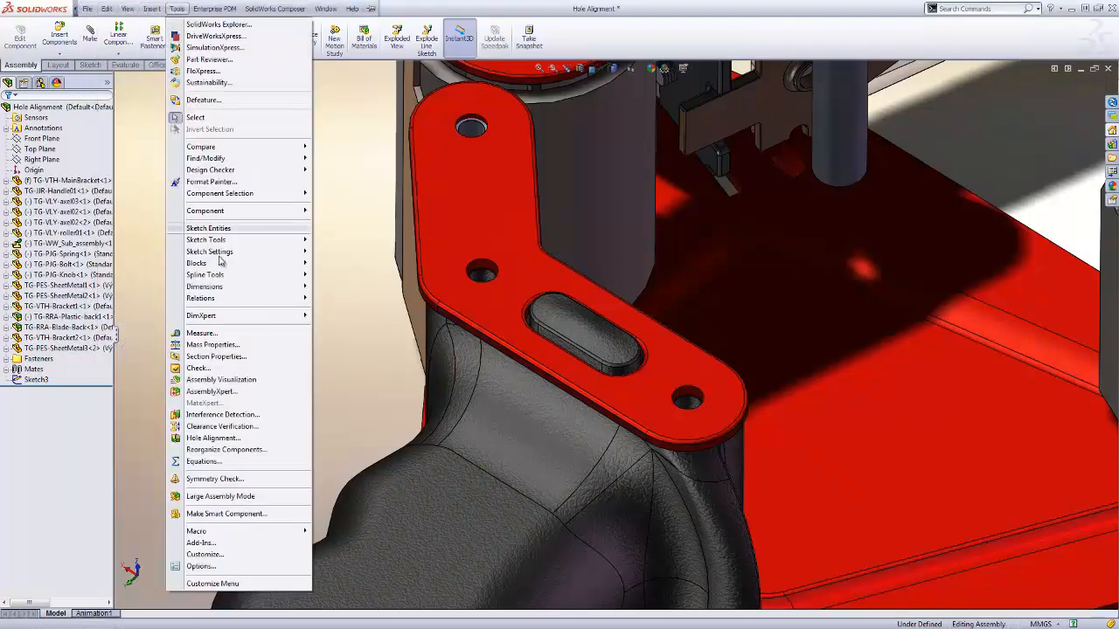
mouse_move(222, 414)
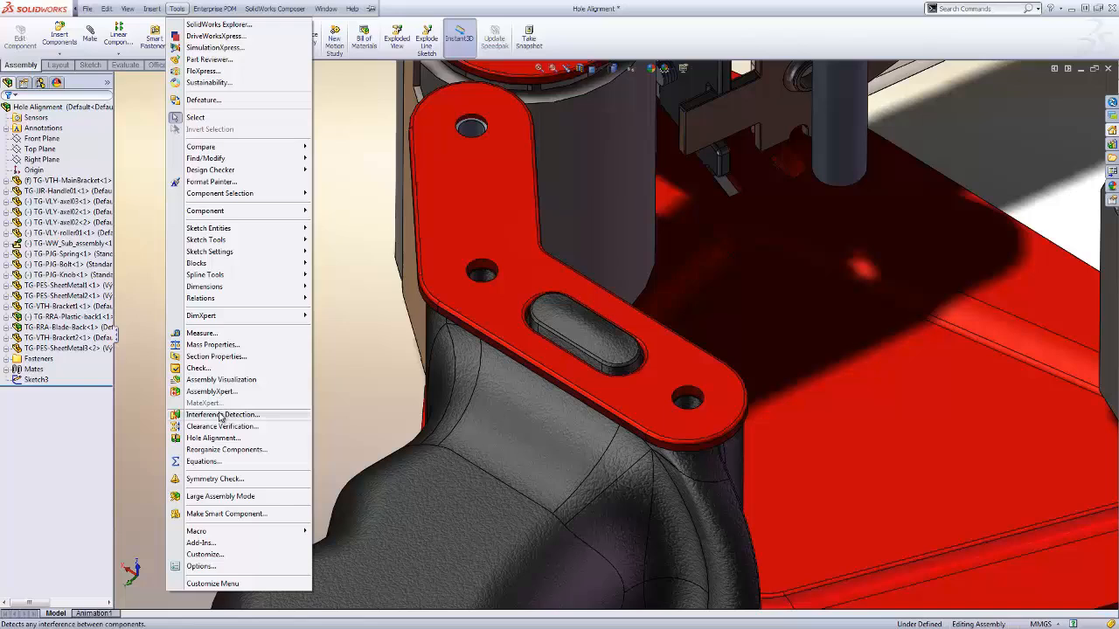
mouse_move(982, 13)
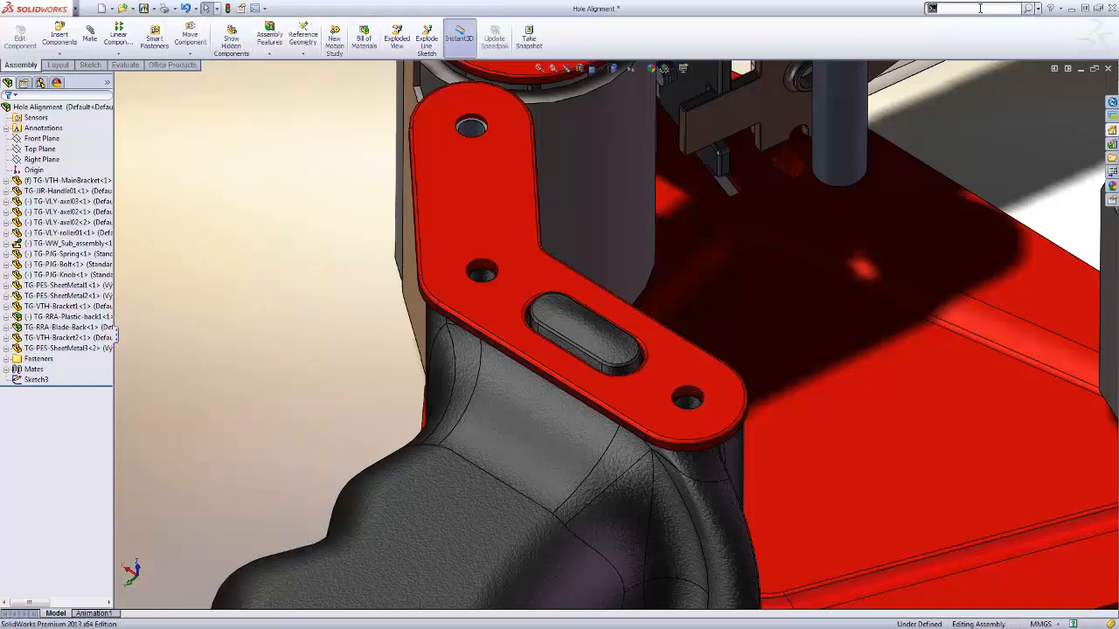
- Search the commands for 'hole' to locate the Hole Alignment check
type("hole al")
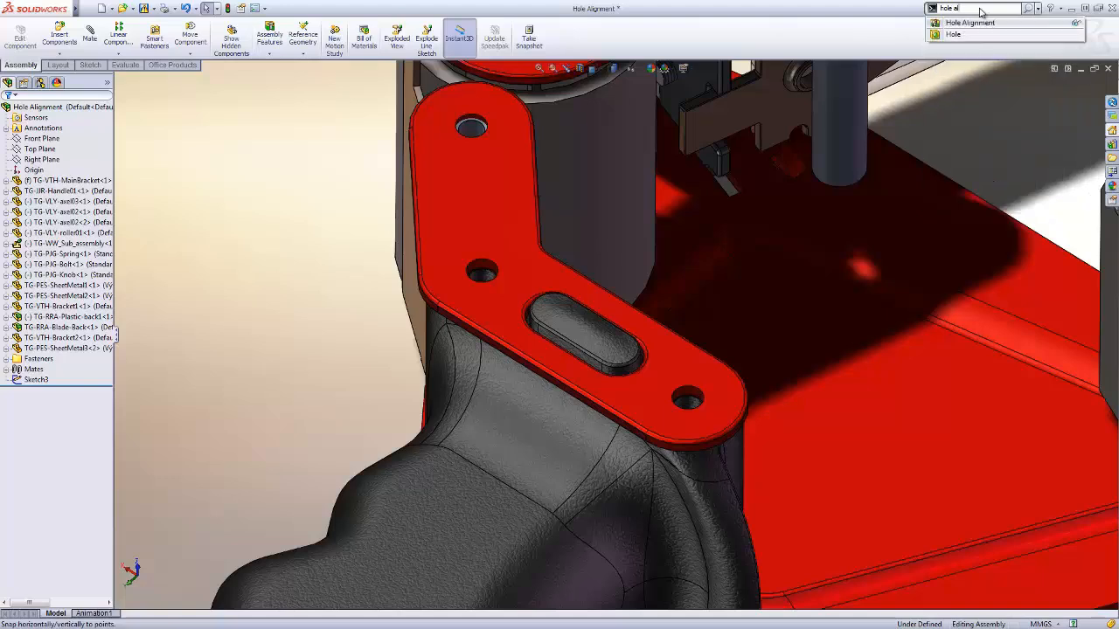
mouse_move(968, 23)
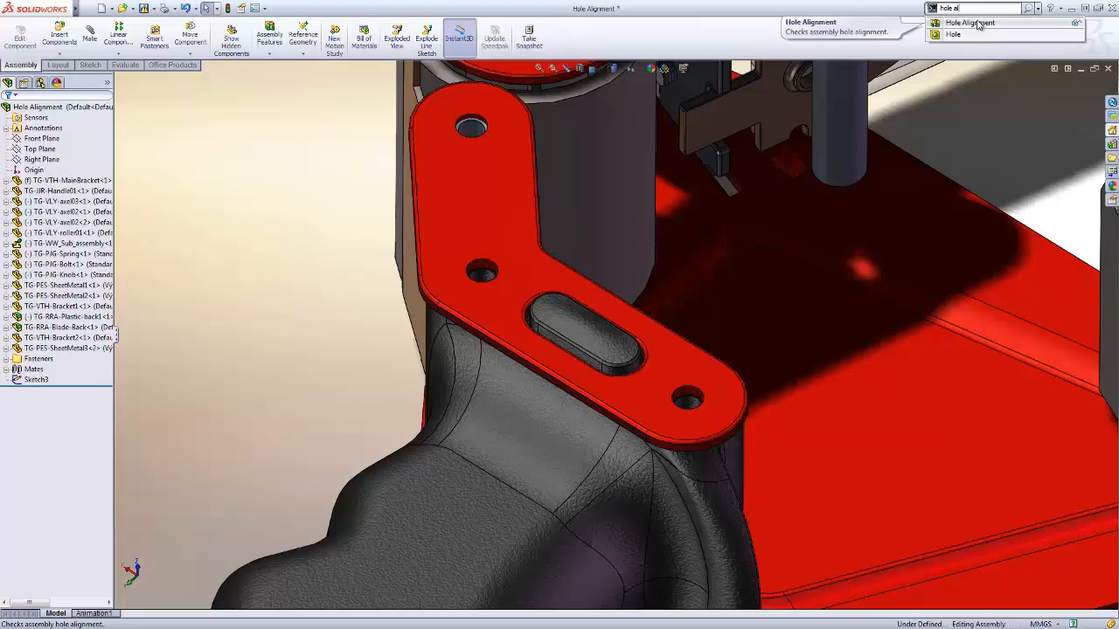
mouse_move(1077, 24)
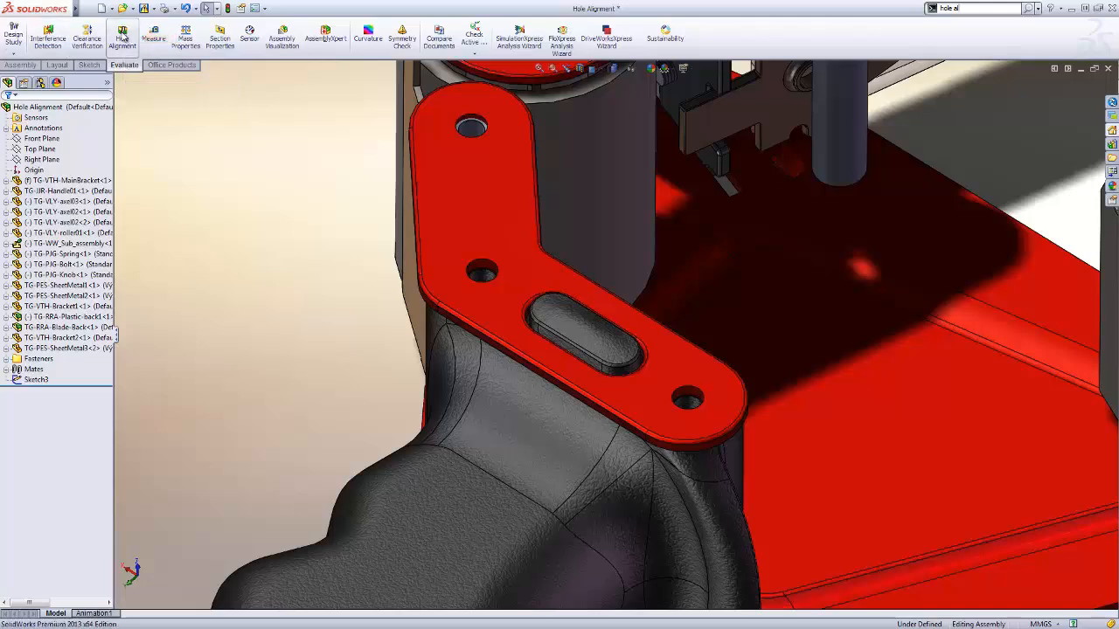
- Start Hole Alignment on the whole assembly and begin editing the hole center deviation tolerance
left_click(122, 36)
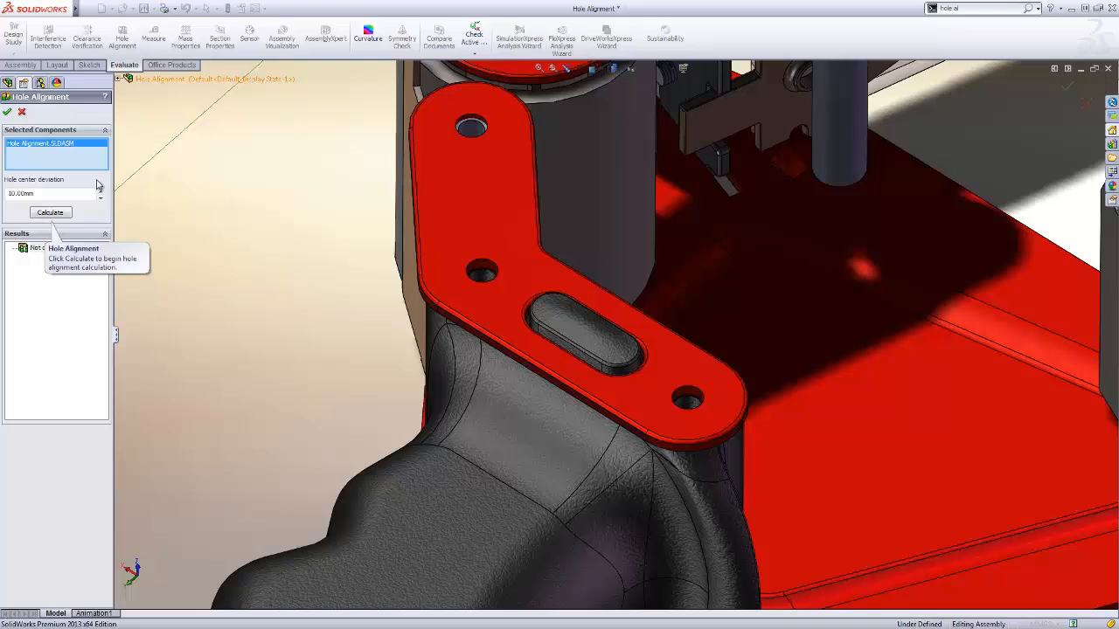
mouse_move(32, 154)
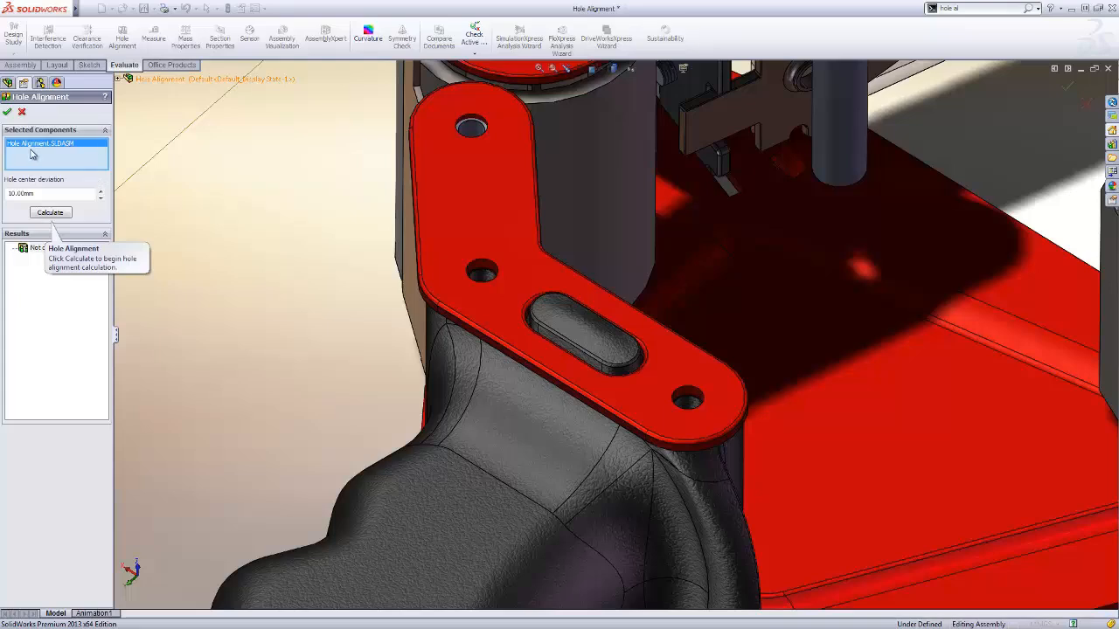
mouse_move(37, 155)
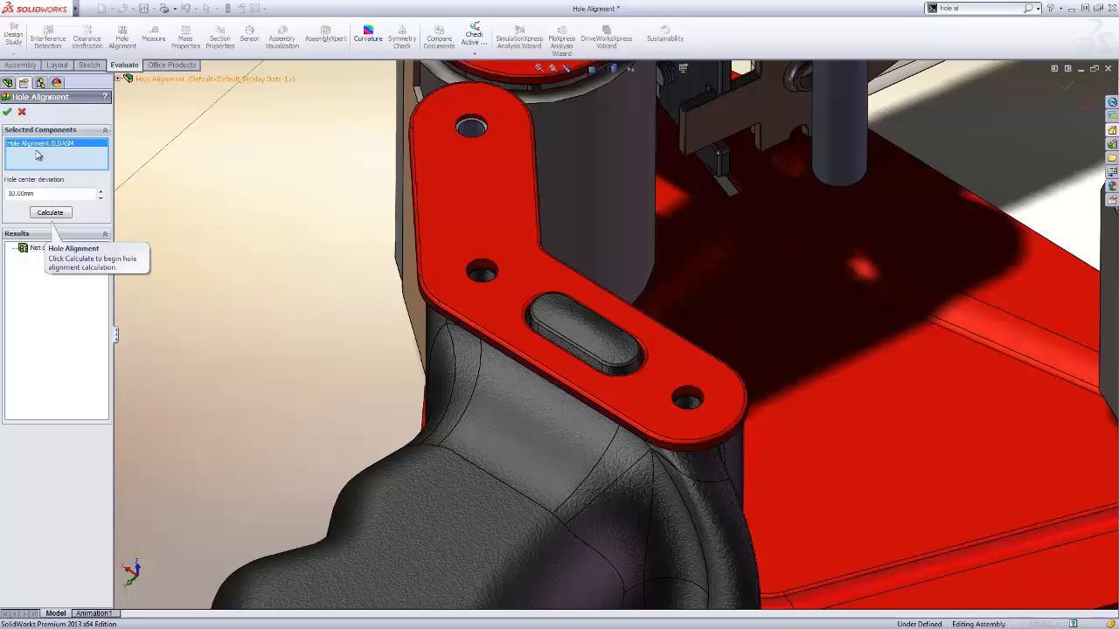
mouse_move(272, 173)
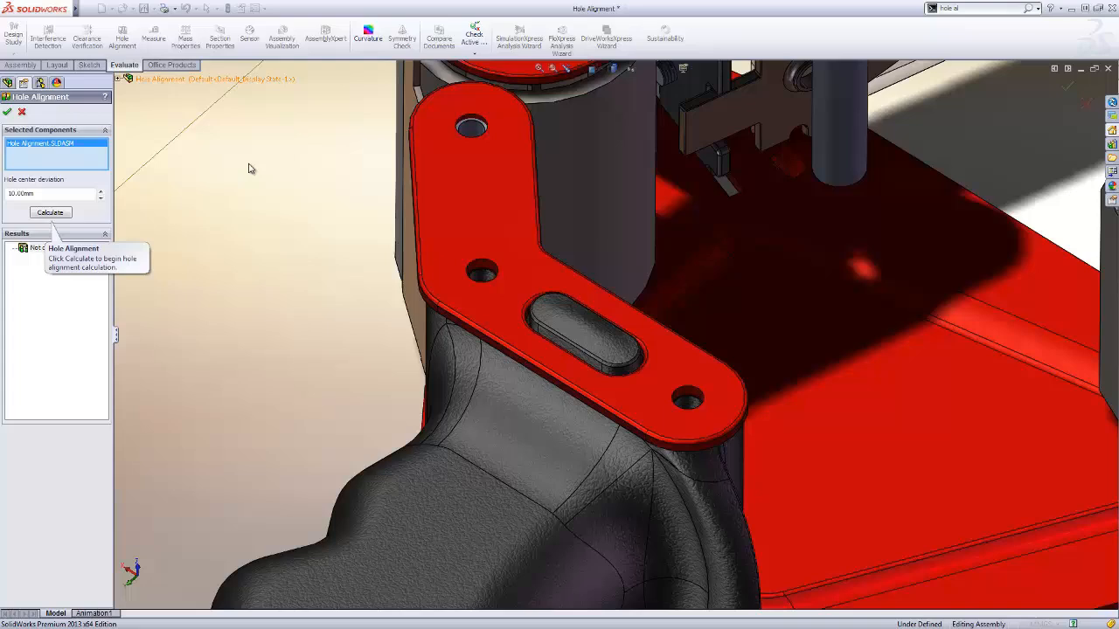
left_click(35, 192)
type(".")
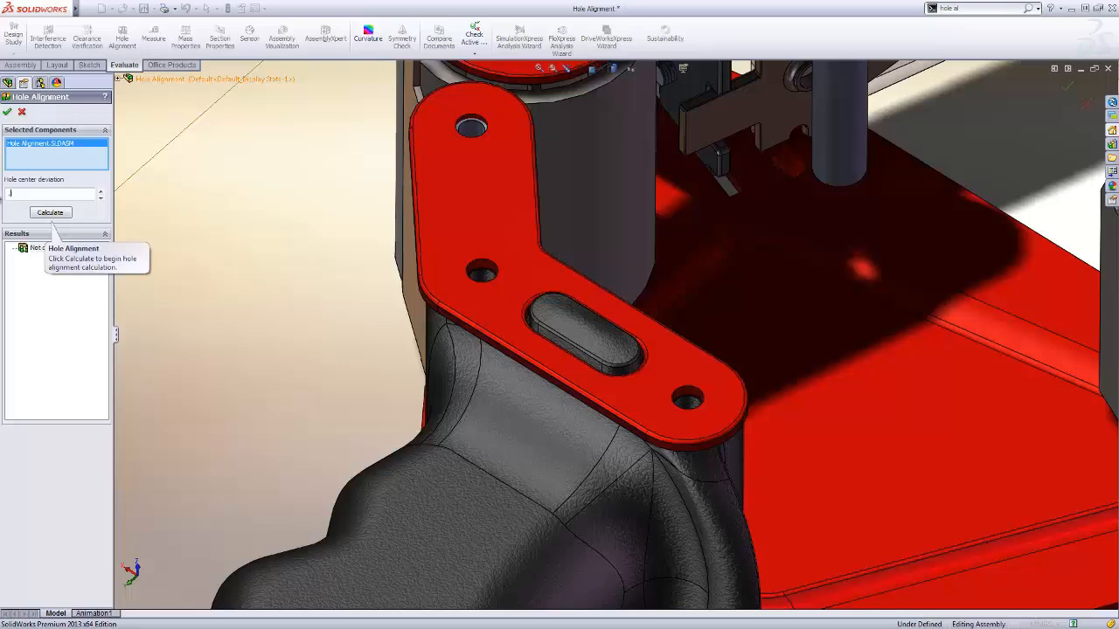
- Apply the new hole center deviation value and calculate hole alignment for the assembly
left_click(49, 213)
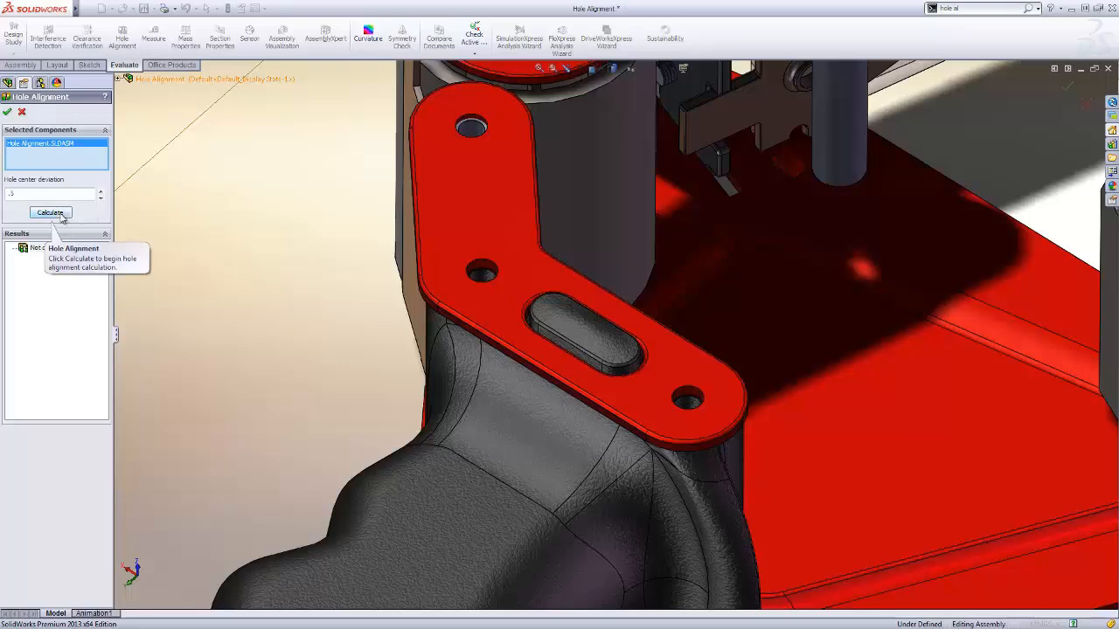
left_click(49, 213)
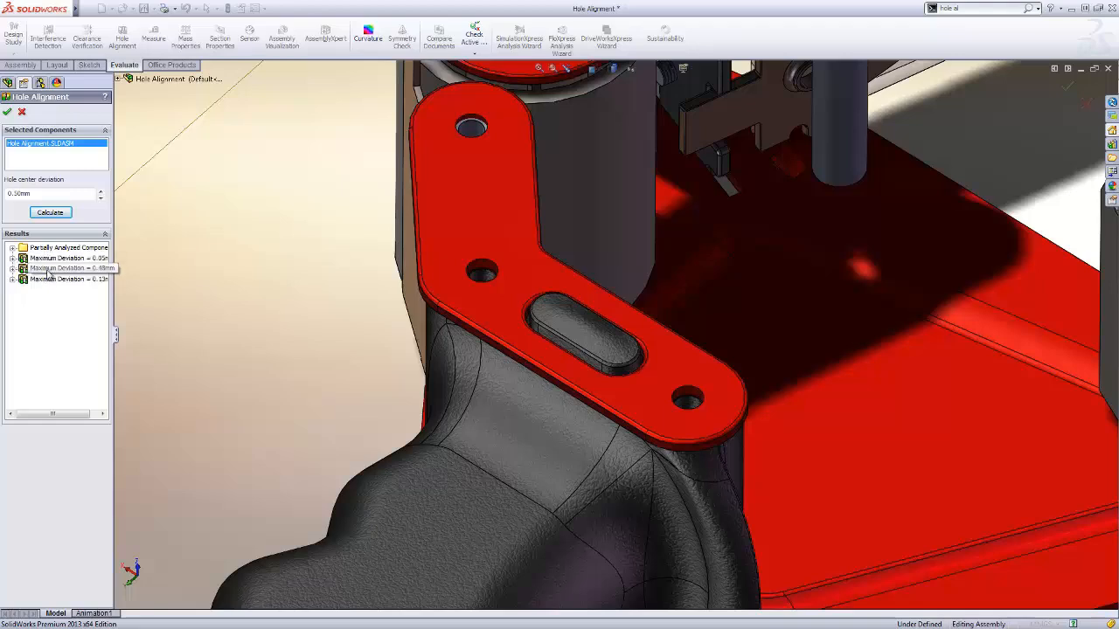
- Expand the first Maximum Deviation group and select a deviating hole to highlight its pin in the model
left_click(14, 258)
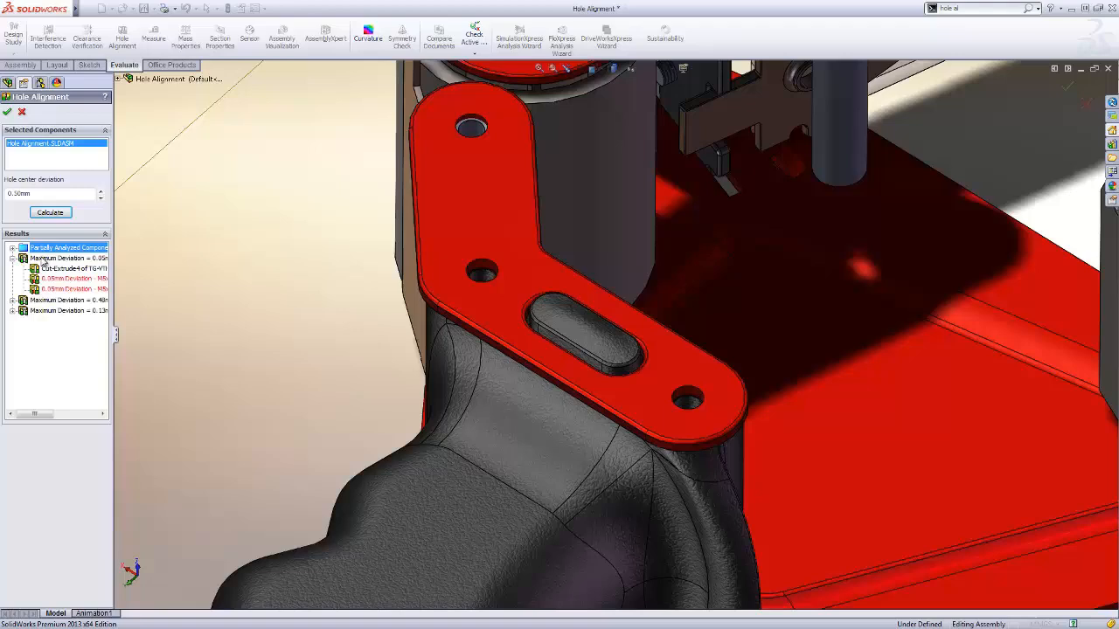
left_click(70, 269)
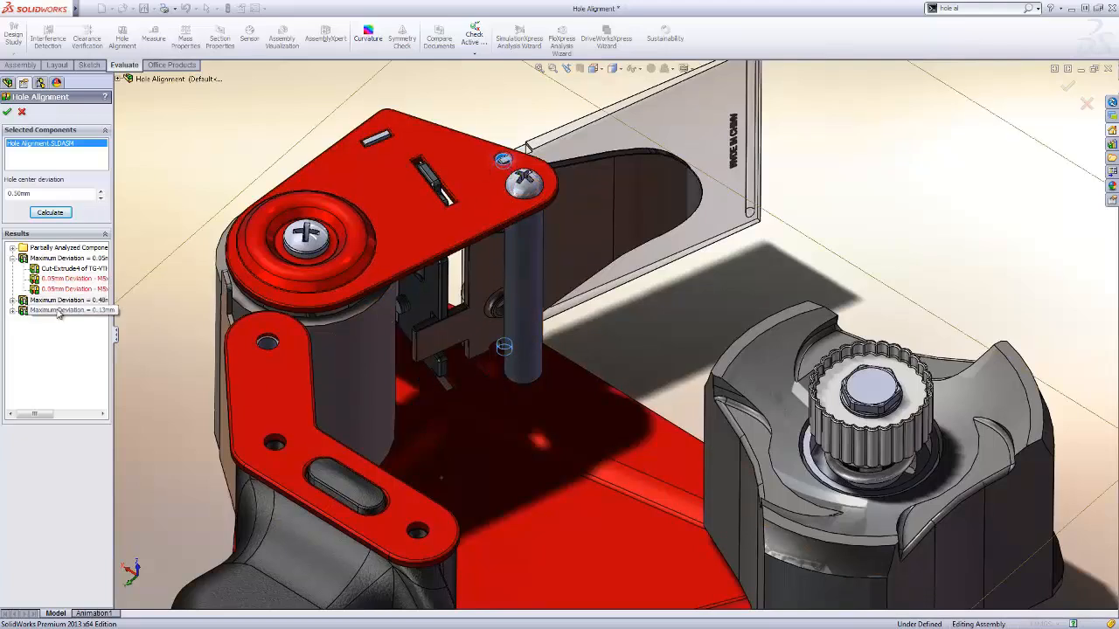
left_click(68, 311)
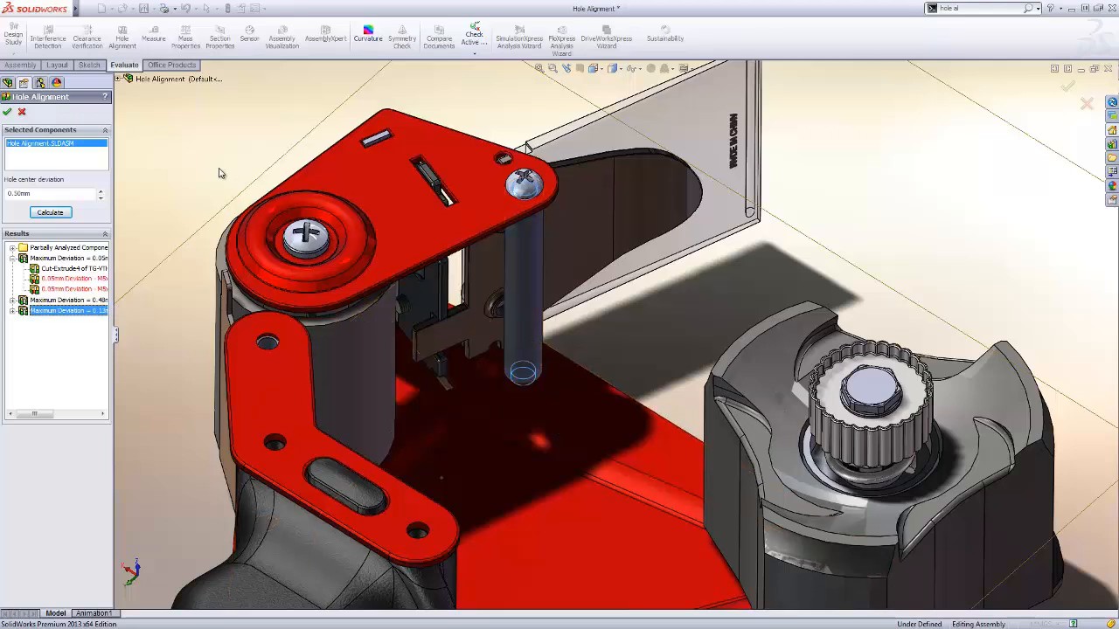